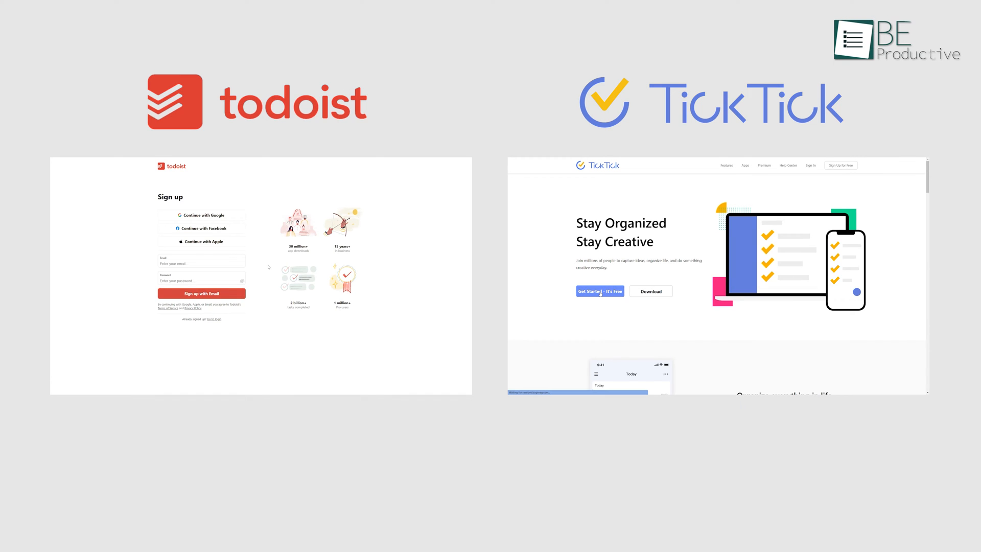
Add a 'workout' task to the Todoist inbox for tomorrow
left_click(599, 290)
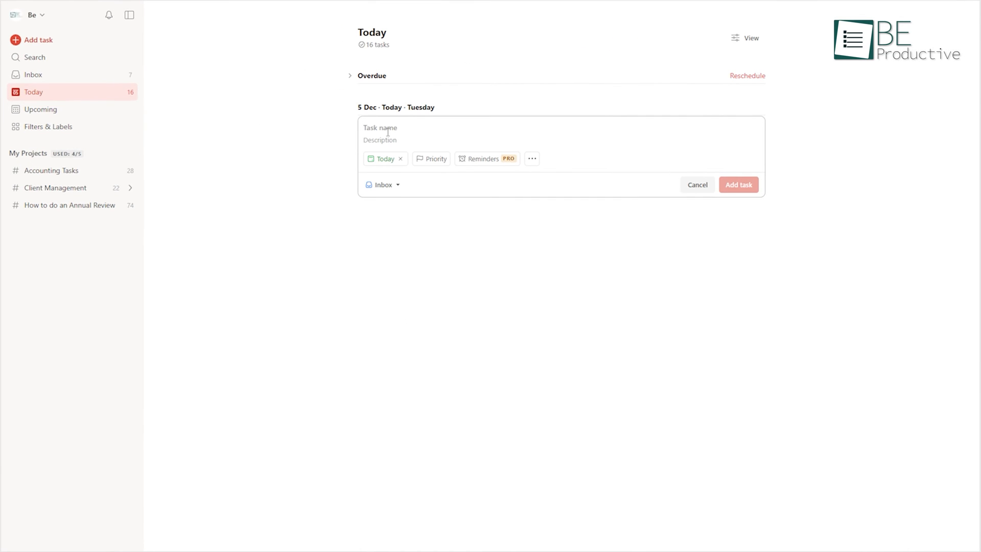
type("workout")
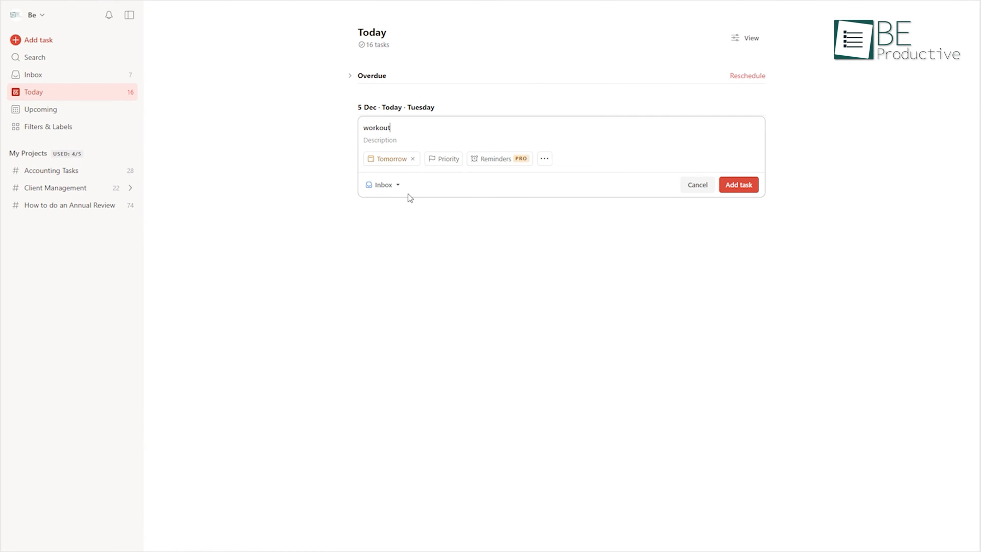
left_click(738, 184)
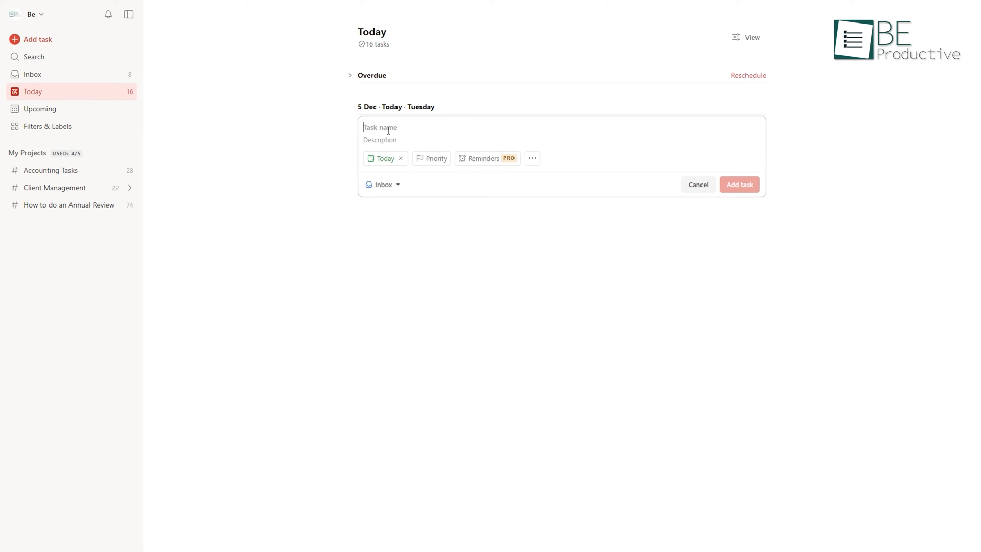
Add a 'Meeting with Sarah Tuesday at 3 pm' task, due today at 15:00
type("Meeting with Sarah Tuesday at 3 pm")
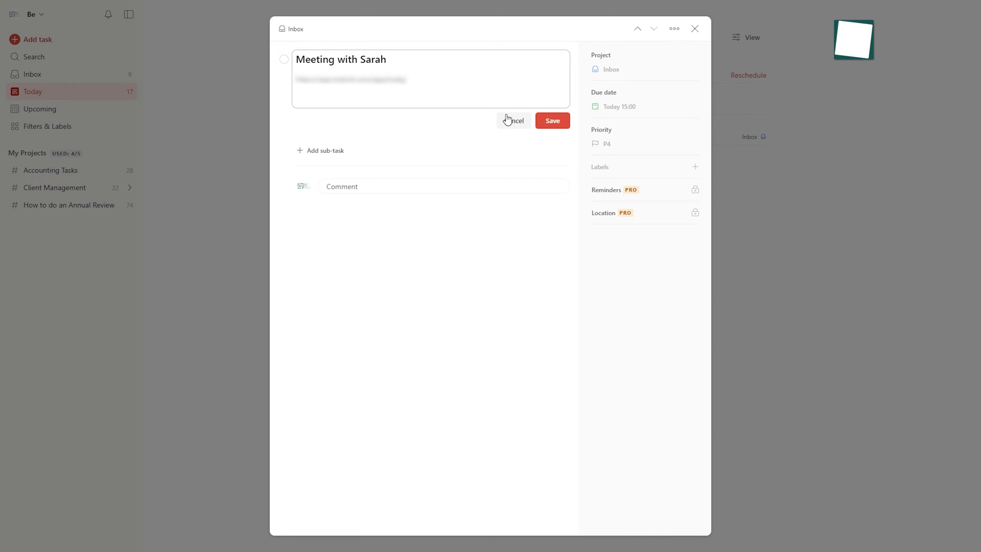
mouse_move(556, 127)
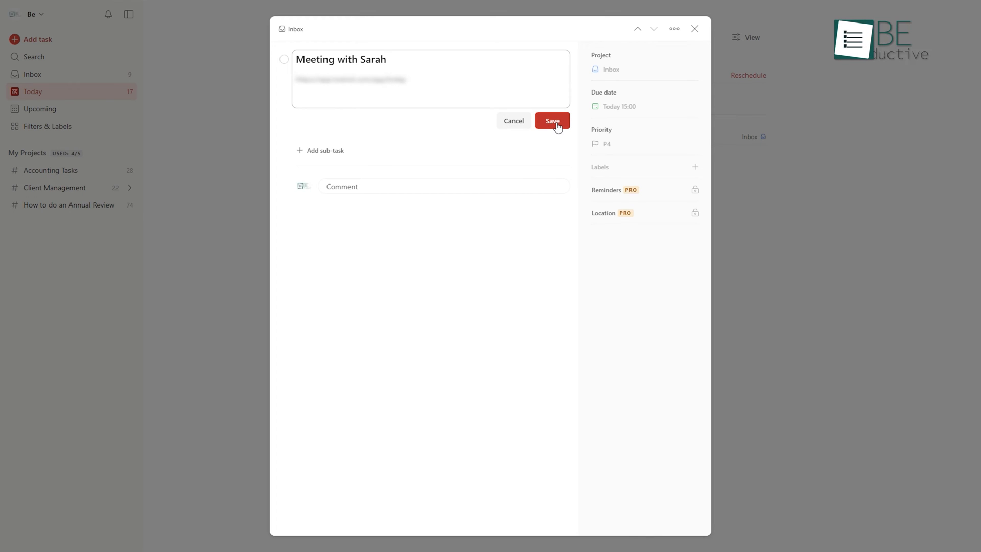
left_click(551, 121)
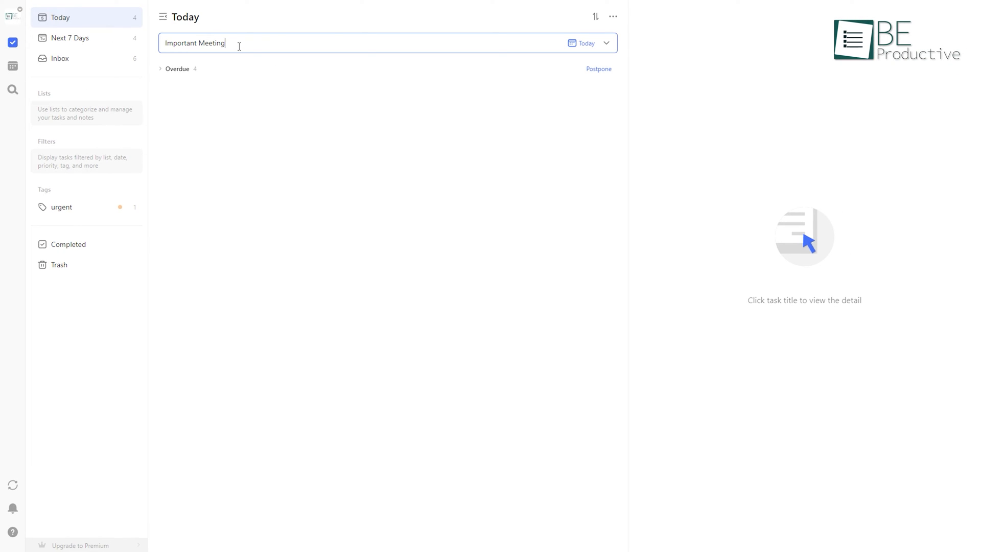
Schedule the 'Important Meeting' task for tomorrow at 17:00 and bring up its priority options
left_click(583, 42)
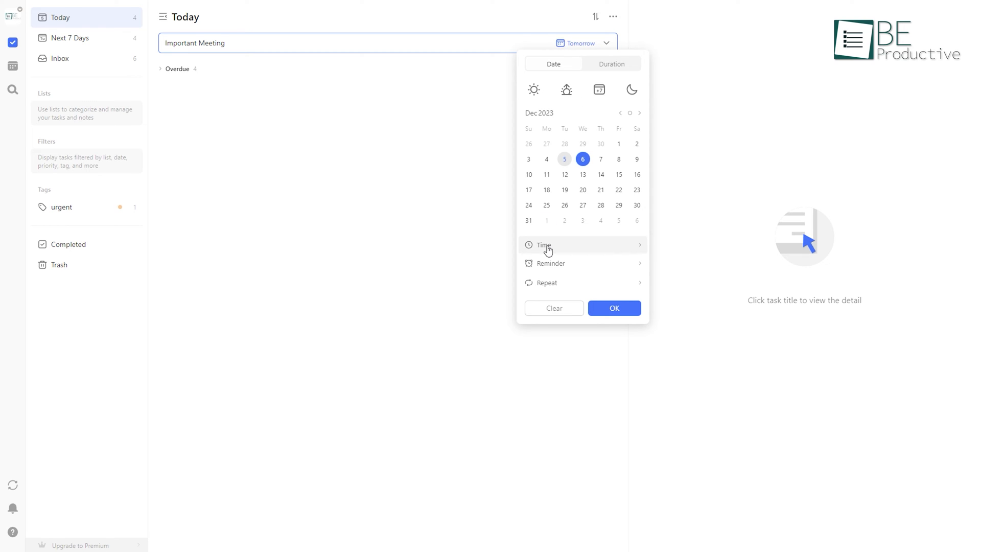
left_click(614, 308)
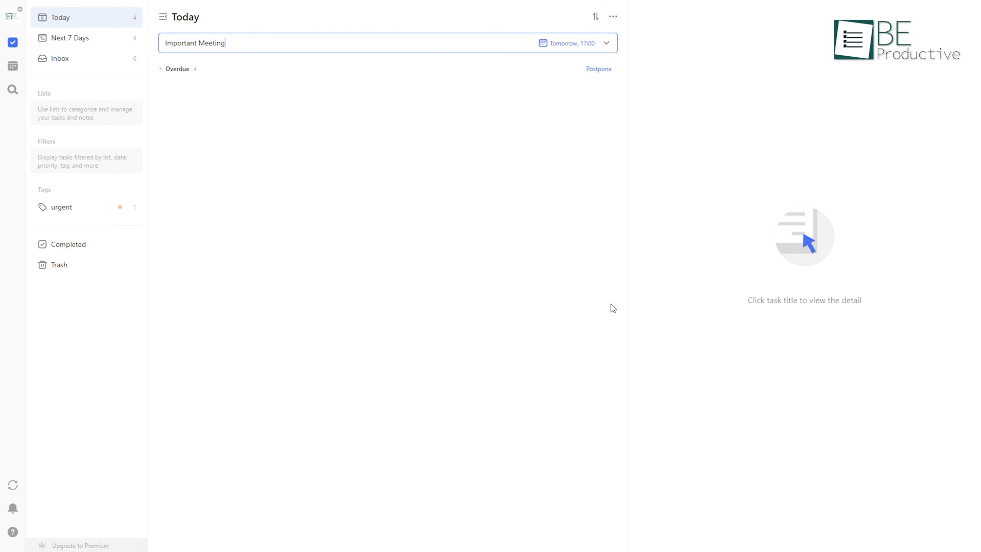
left_click(693, 35)
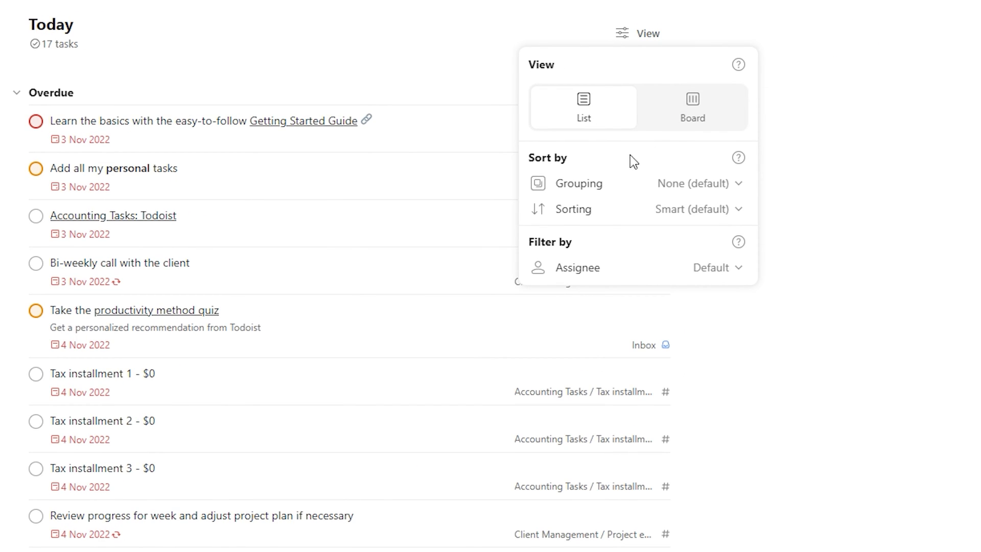
mouse_move(576, 275)
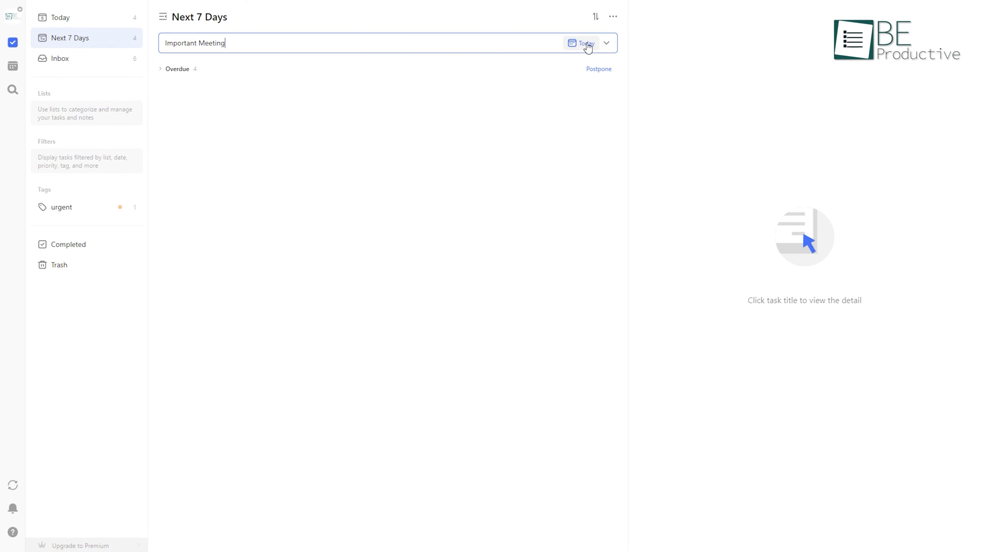
left_click(611, 42)
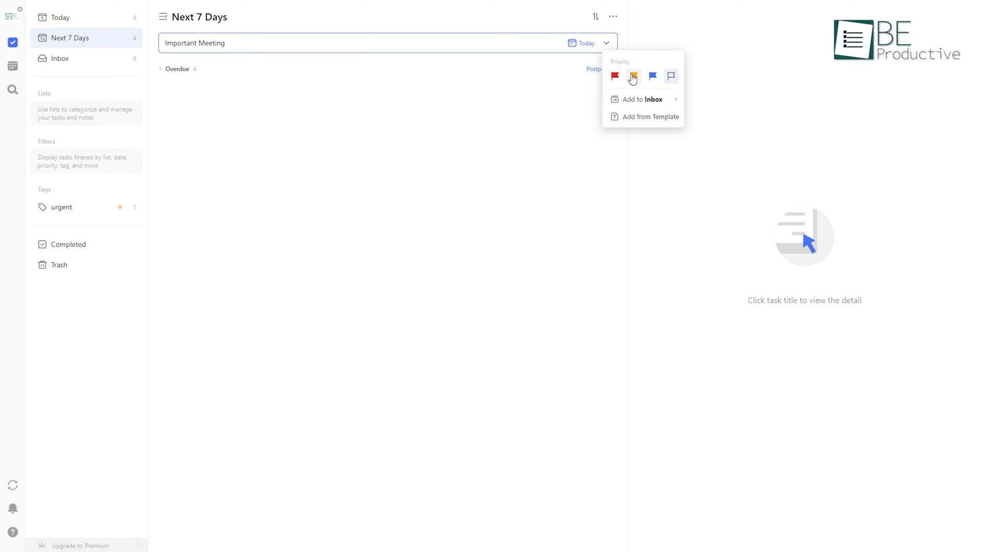
mouse_move(656, 87)
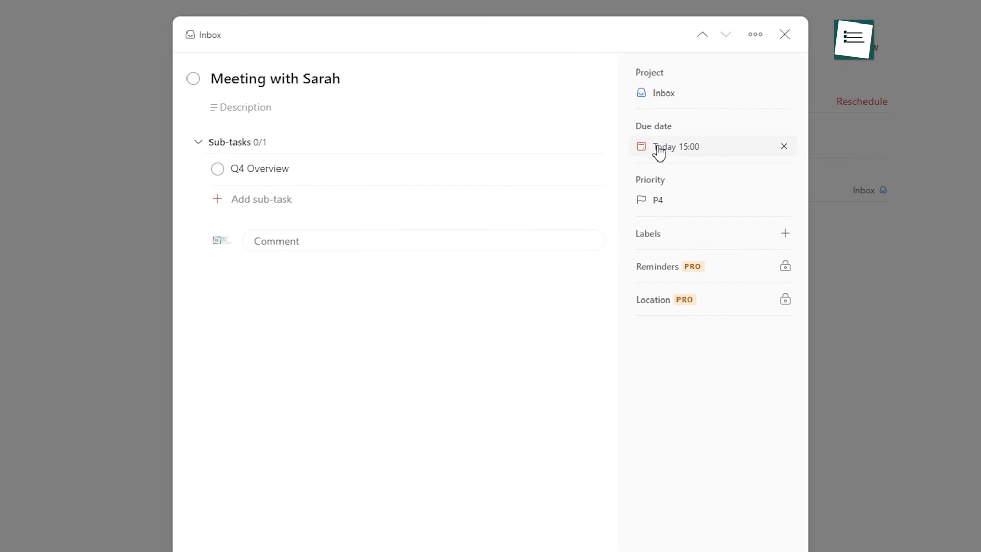
mouse_move(654, 272)
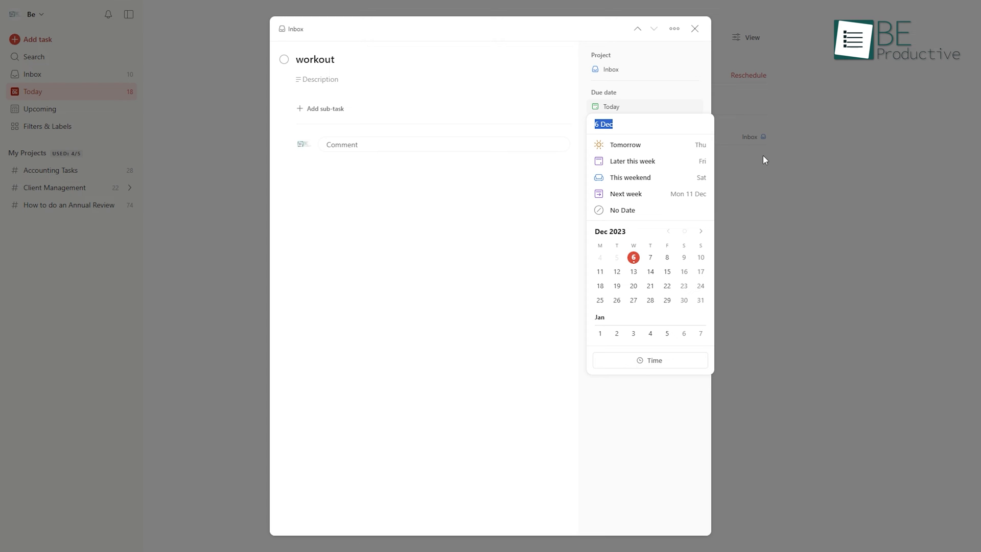
mouse_move(631, 153)
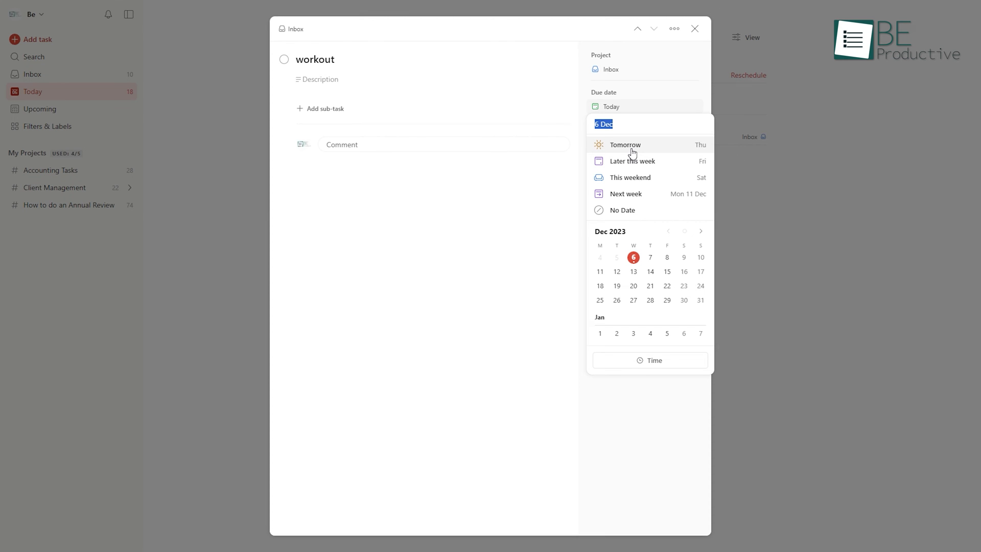
mouse_move(652, 214)
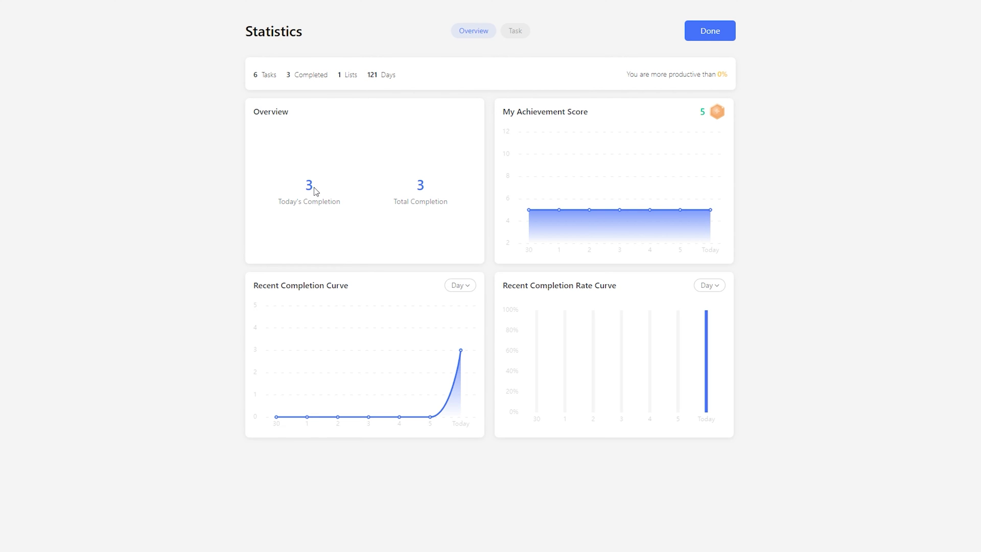
mouse_move(416, 198)
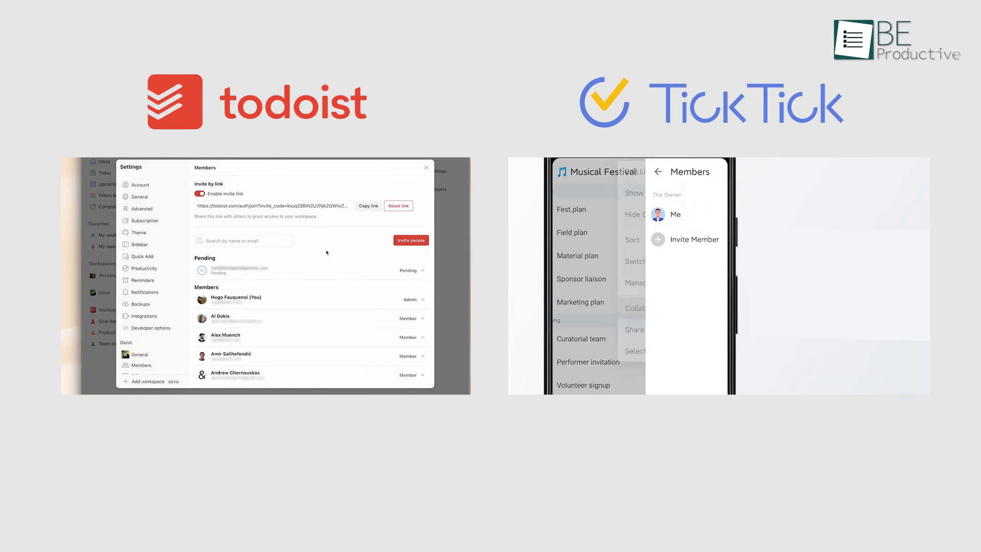
Show TickTick's Statistics overview with three tasks completed today
left_click(411, 272)
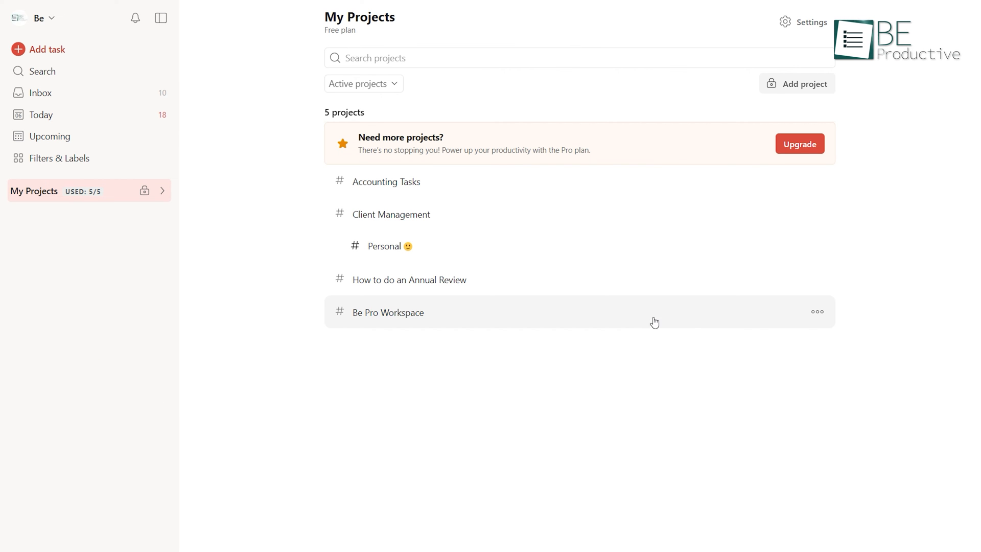
Show Todoist's My Projects list with all 5/5 free-plan slots used
left_click(817, 310)
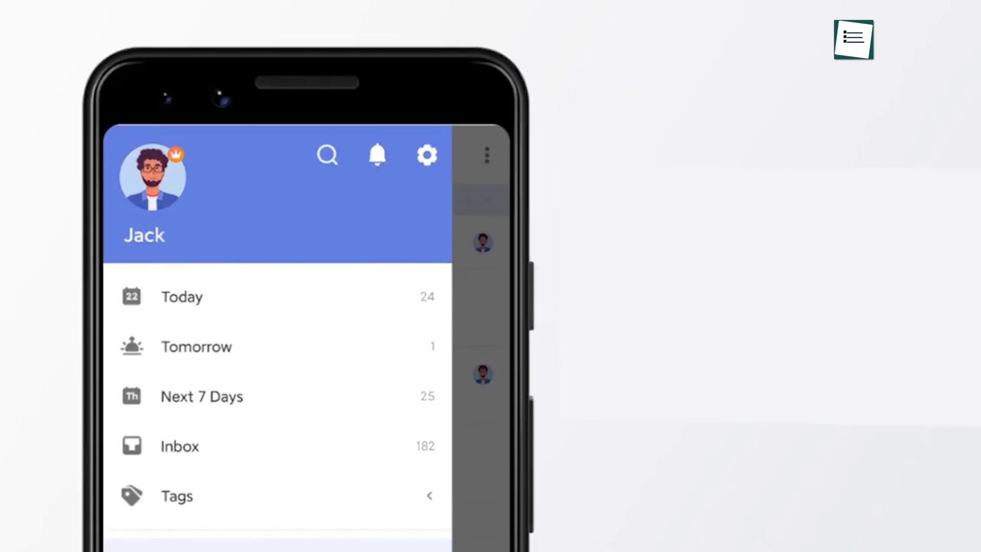
Show the TickTick Premium page with the $35.99 annual Upgrade Now offer
left_click(378, 156)
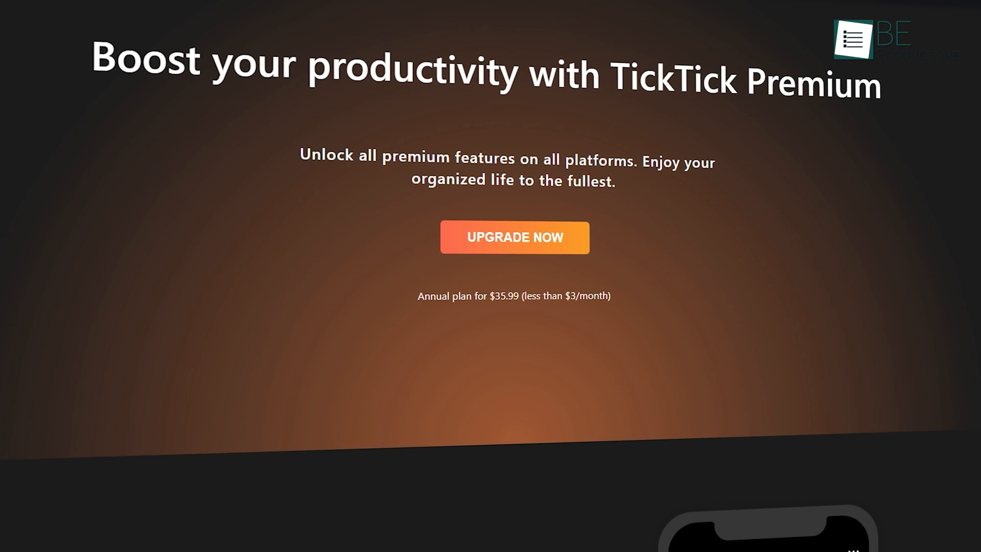
scroll("down", 3)
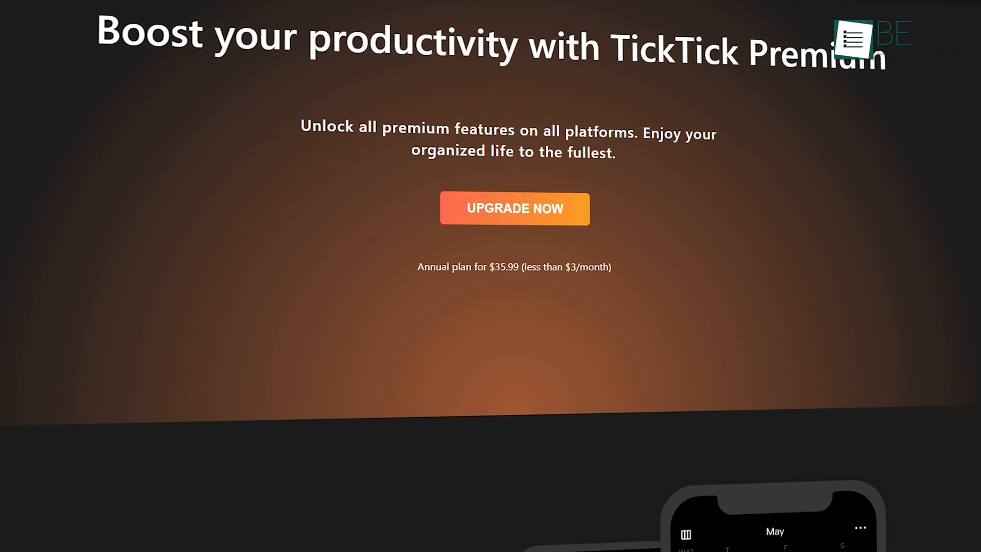